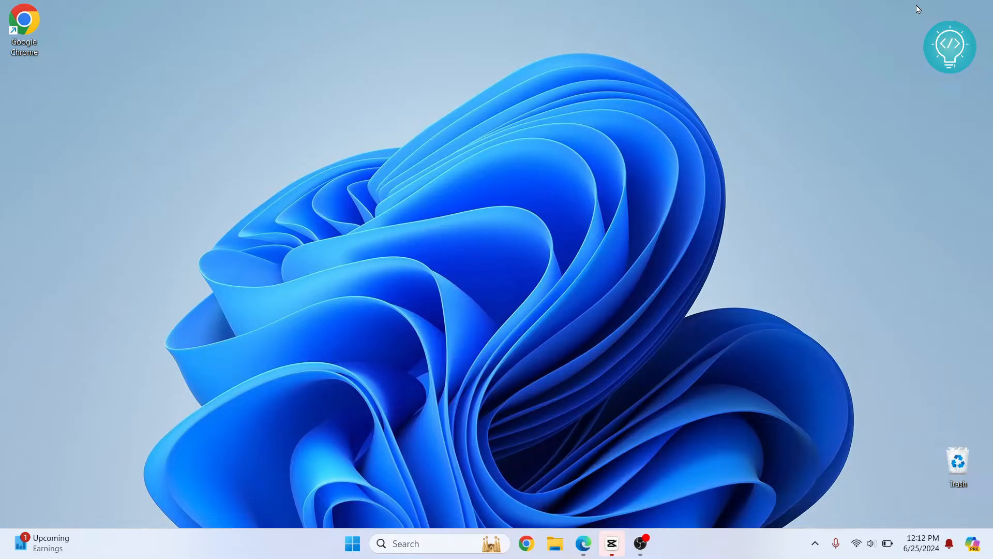
# Search Windows for "cont" to bring up Control Panel.
pyautogui.write('cont')
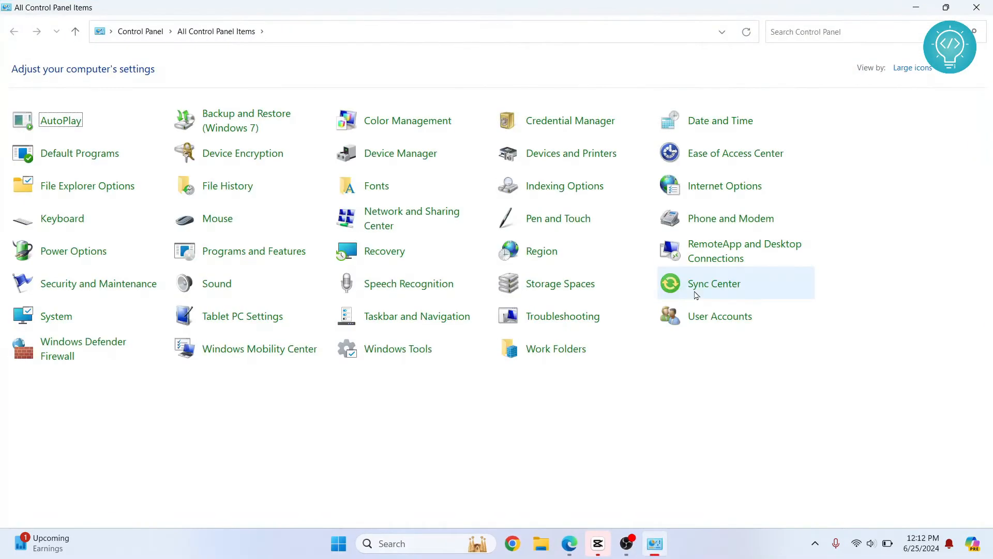
pyautogui.moveTo(921, 73)
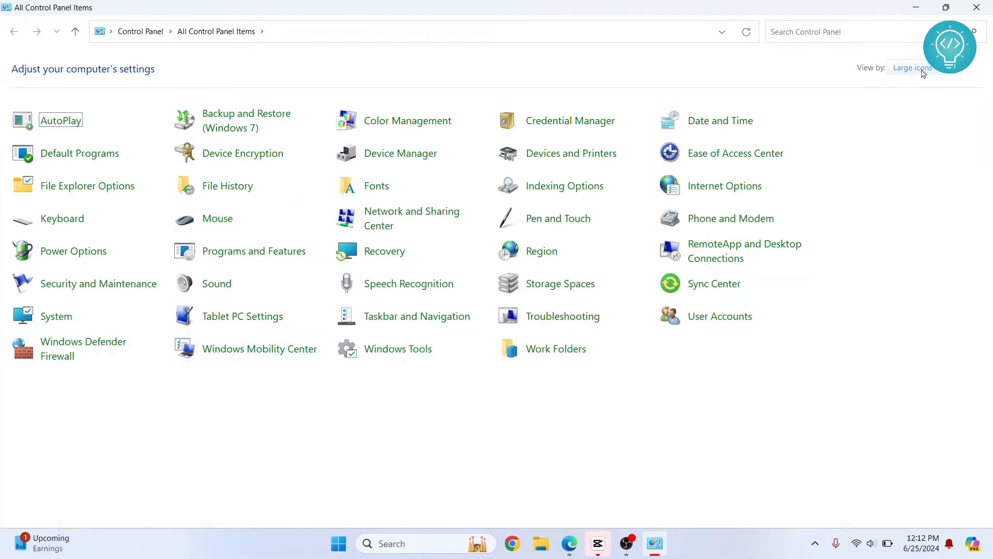
# Switch Control Panel from Category view to Large icons showing all items.
pyautogui.click(910, 68)
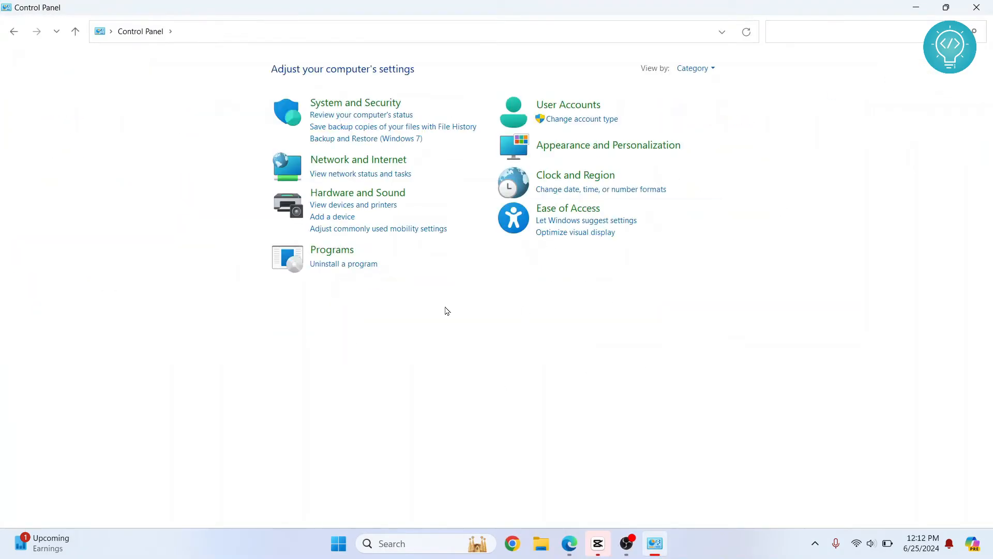
pyautogui.moveTo(695, 68)
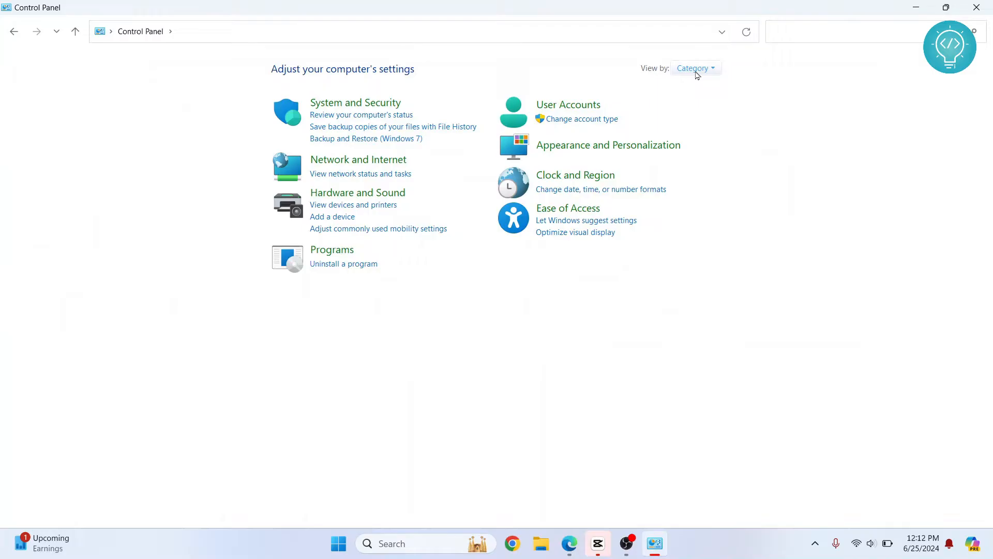
pyautogui.click(693, 68)
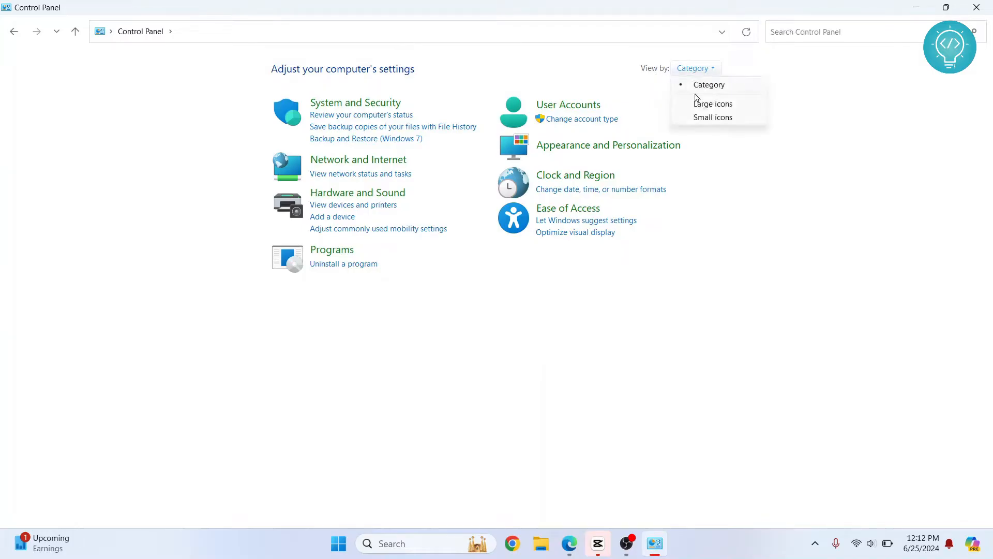
pyautogui.click(713, 103)
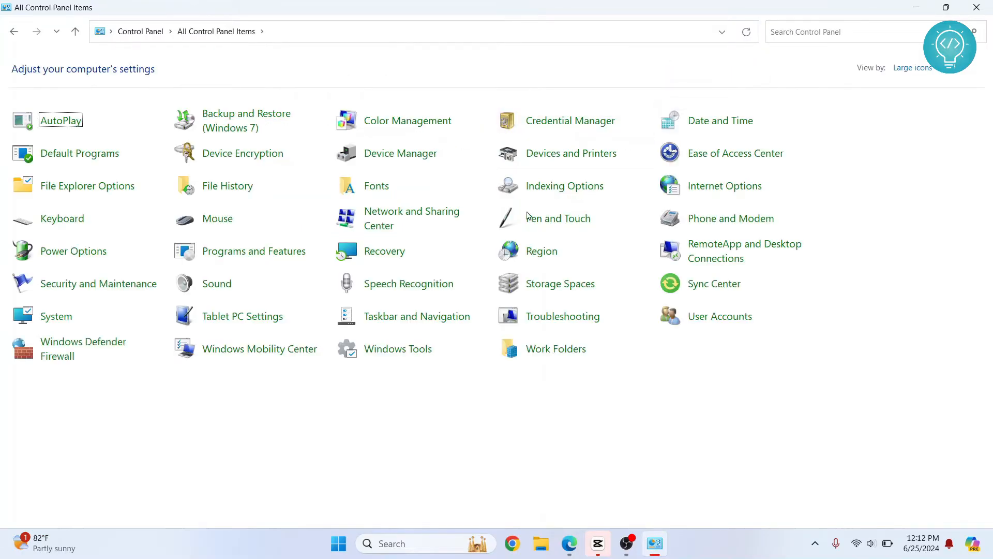
pyautogui.moveTo(412, 218)
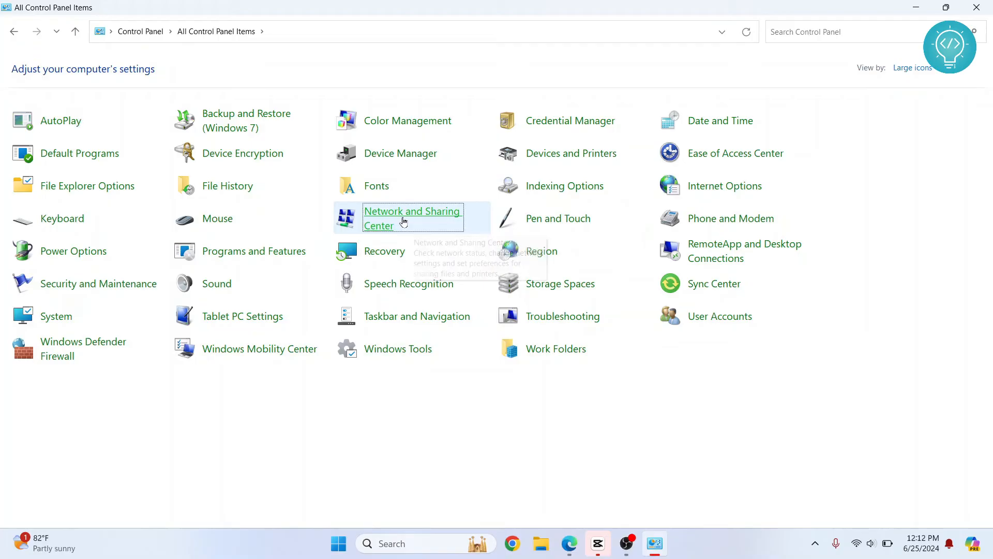
# From Network and Sharing Center, reach the Wi-Fi connection's Internet Protocol Version 4 properties.
pyautogui.click(412, 218)
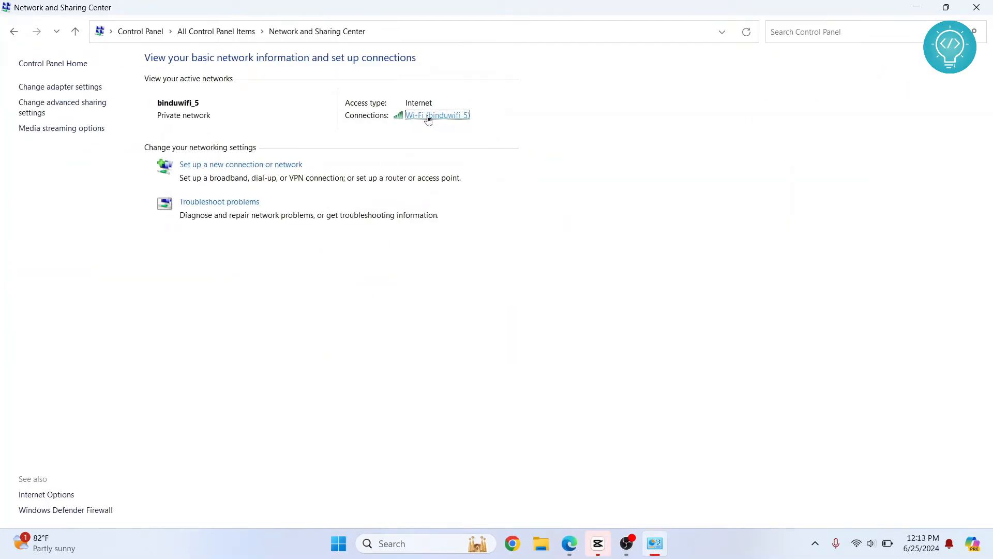
pyautogui.click(436, 115)
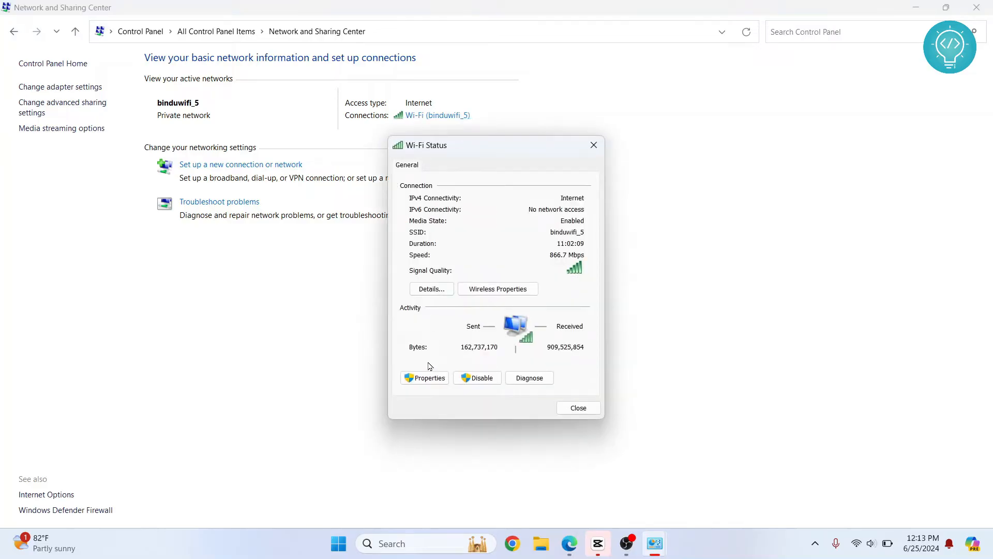
pyautogui.click(428, 378)
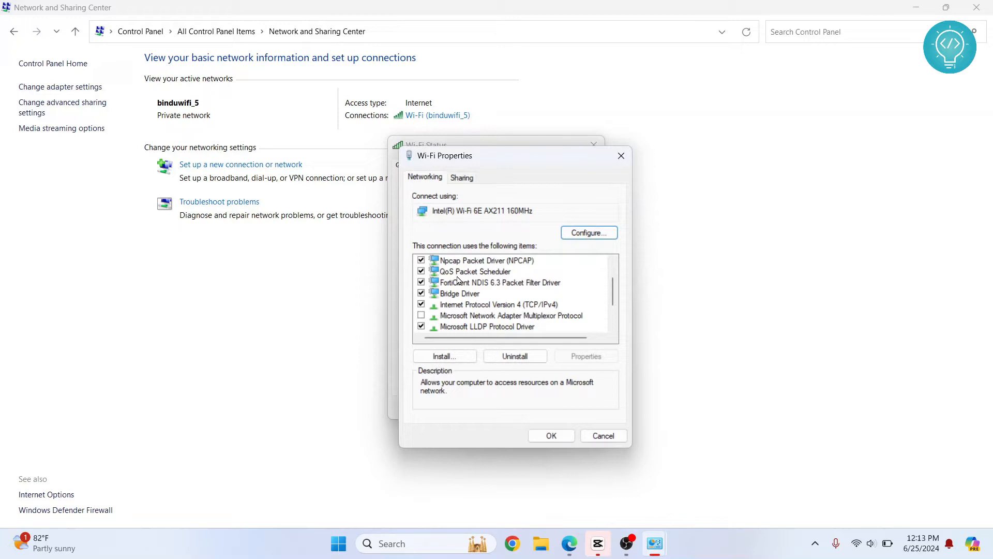
pyautogui.click(495, 304)
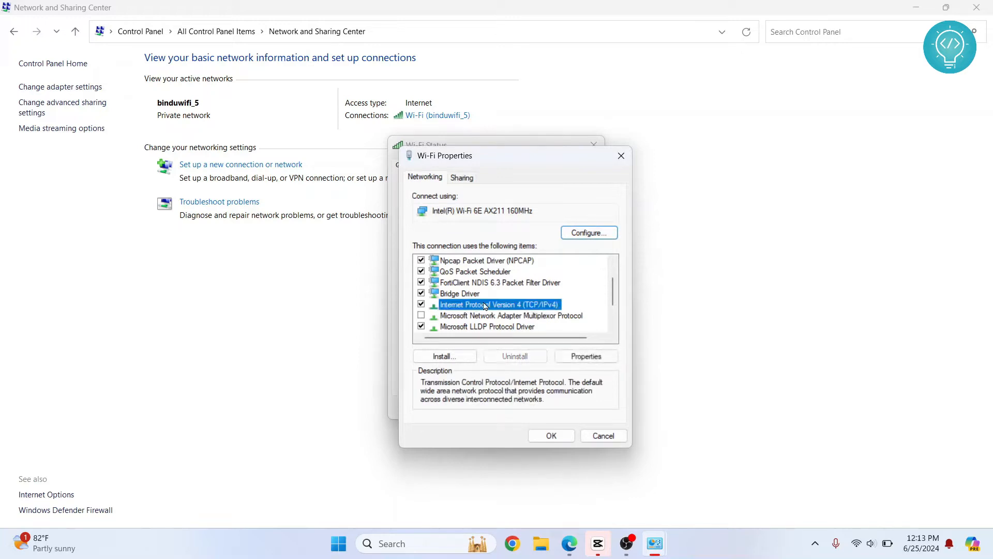
pyautogui.click(584, 355)
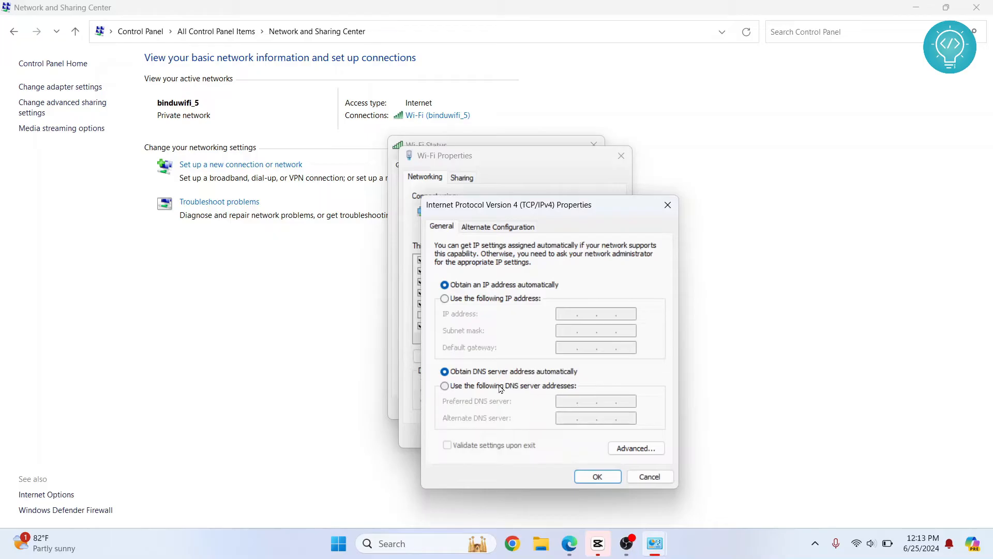
pyautogui.moveTo(526, 389)
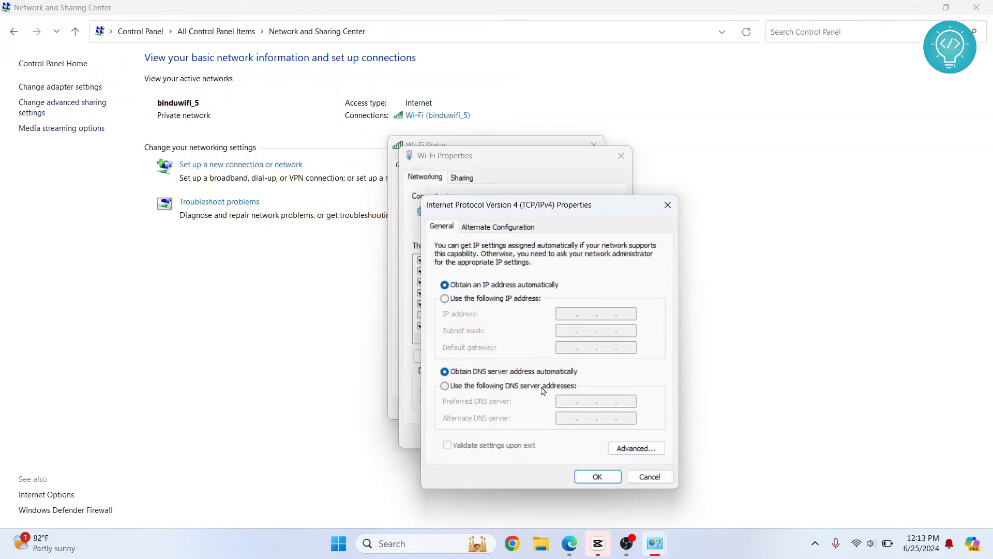
pyautogui.moveTo(516, 393)
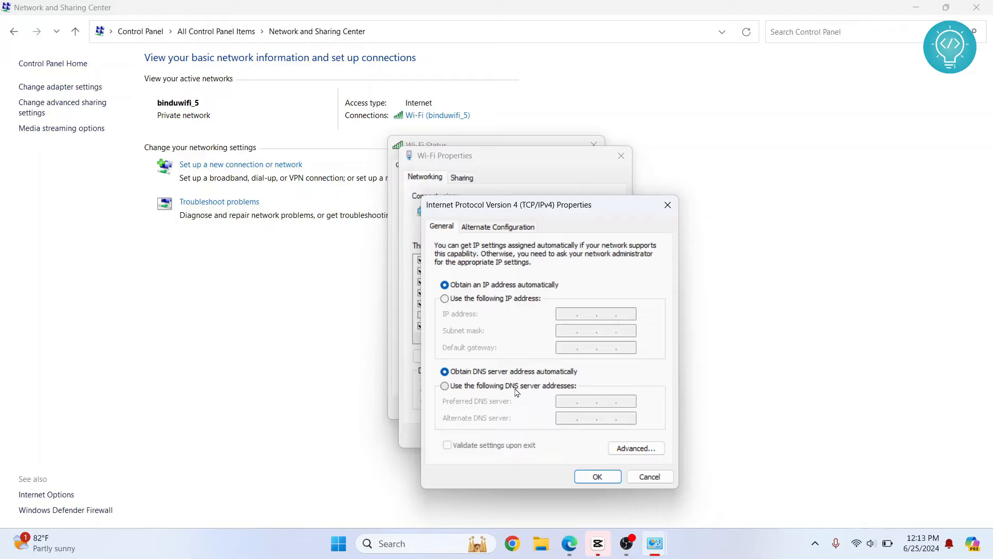
pyautogui.moveTo(526, 391)
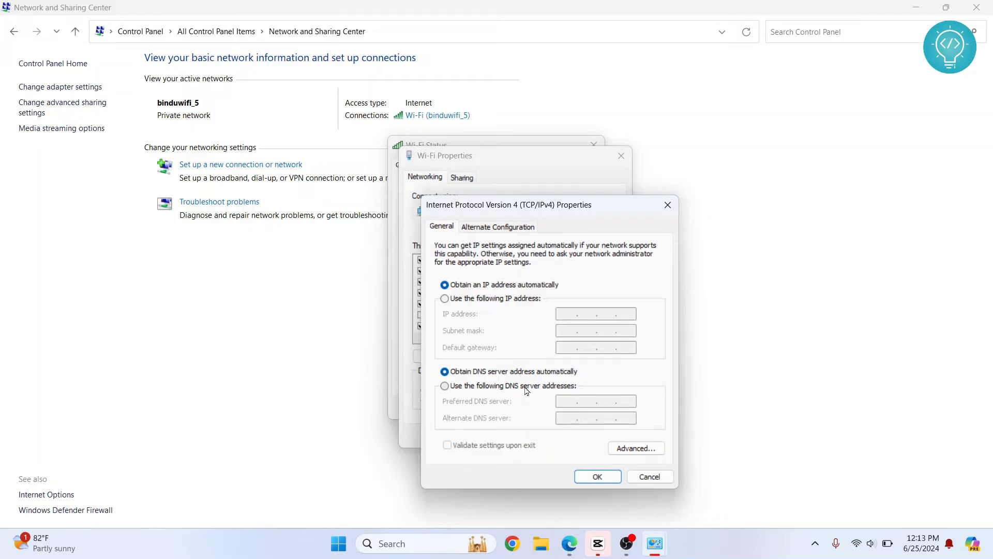
pyautogui.moveTo(490, 355)
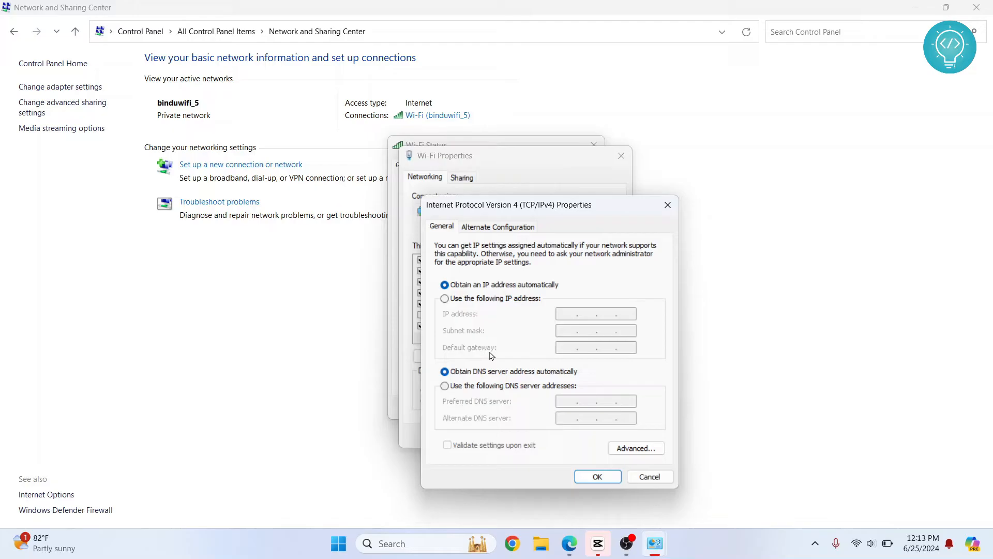
pyautogui.moveTo(540, 377)
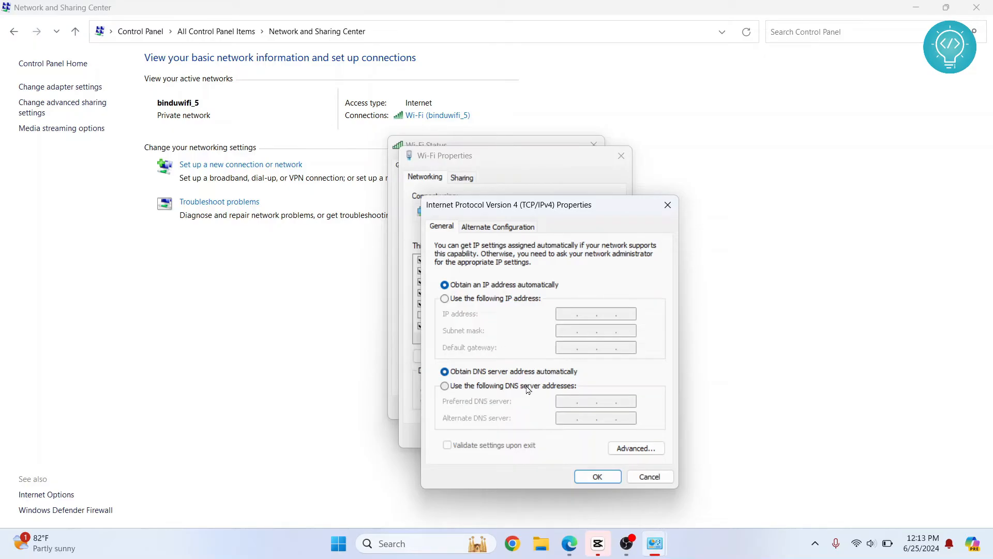
# Enter preferred DNS 8.8.8.8 and alternate DNS 8.8.4.4 manually and confirm with OK.
pyautogui.click(444, 386)
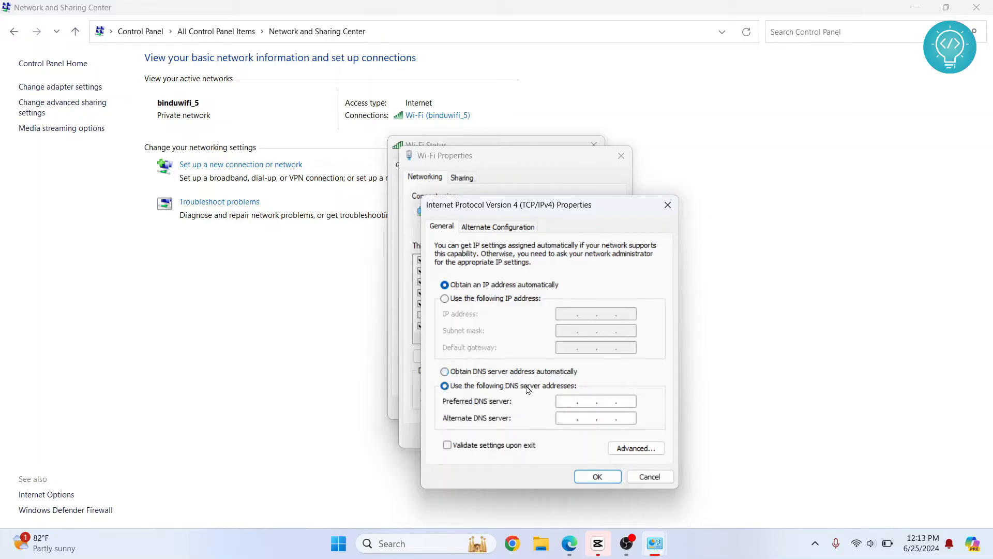
pyautogui.click(594, 401)
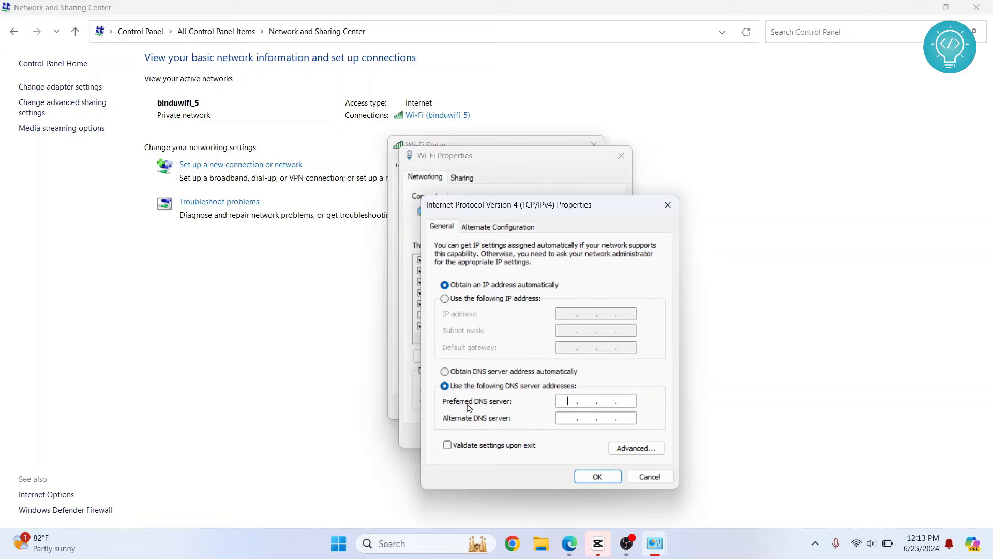
pyautogui.write('8 . 8 . .')
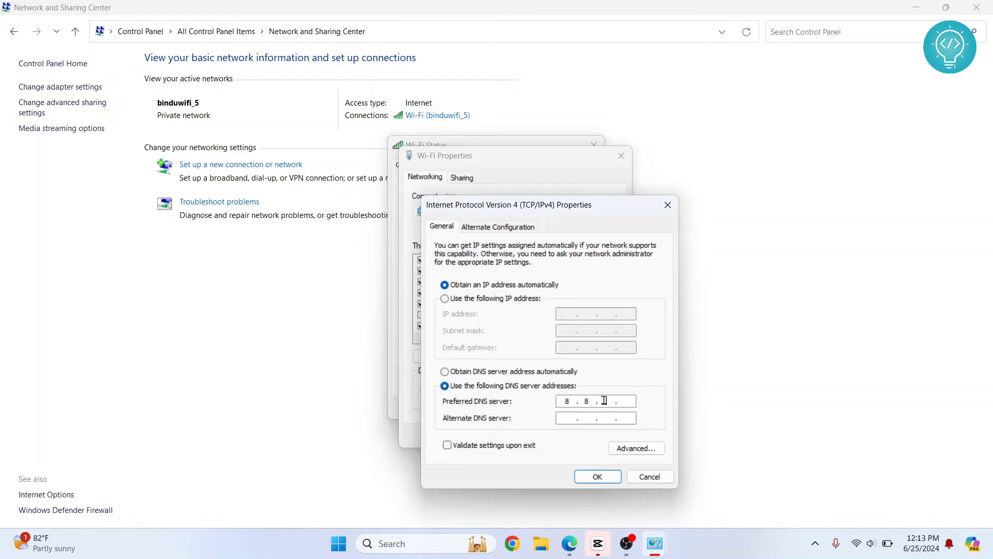
pyautogui.write('88')
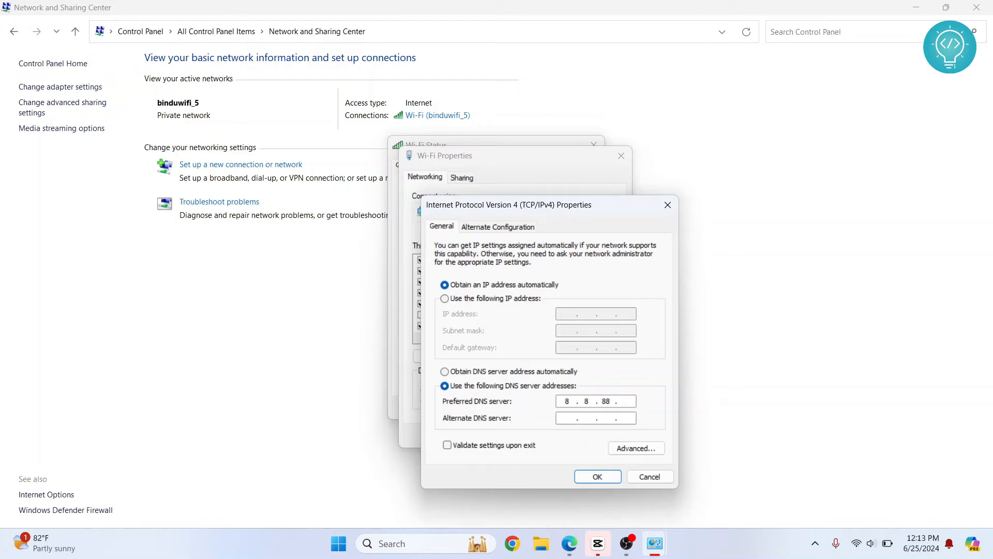
pyautogui.write('8')
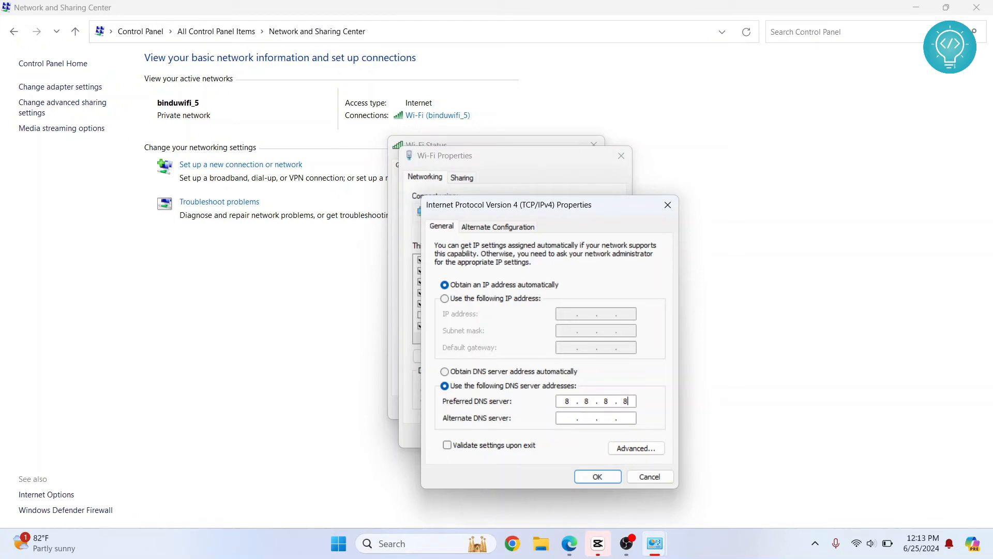
pyautogui.write('8 . . .')
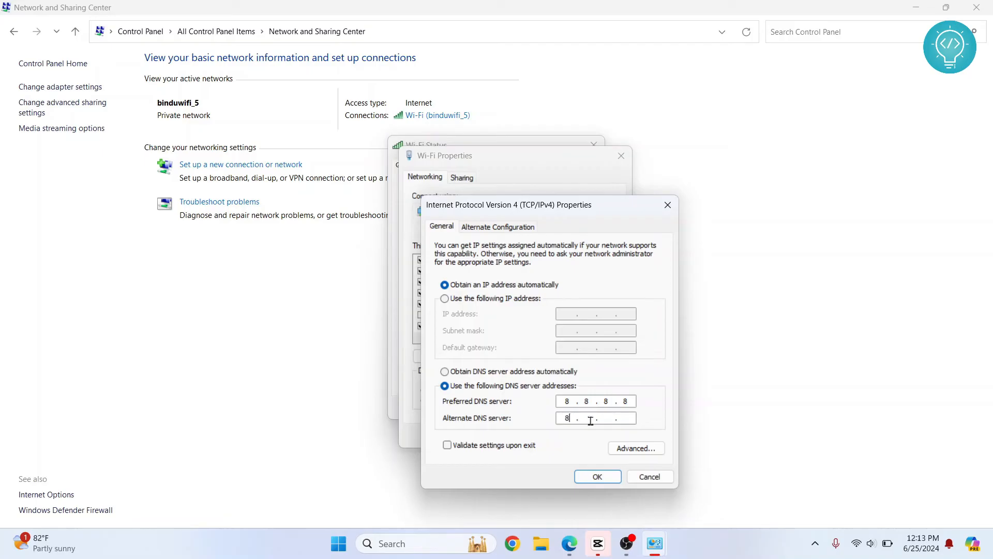
pyautogui.write('8')
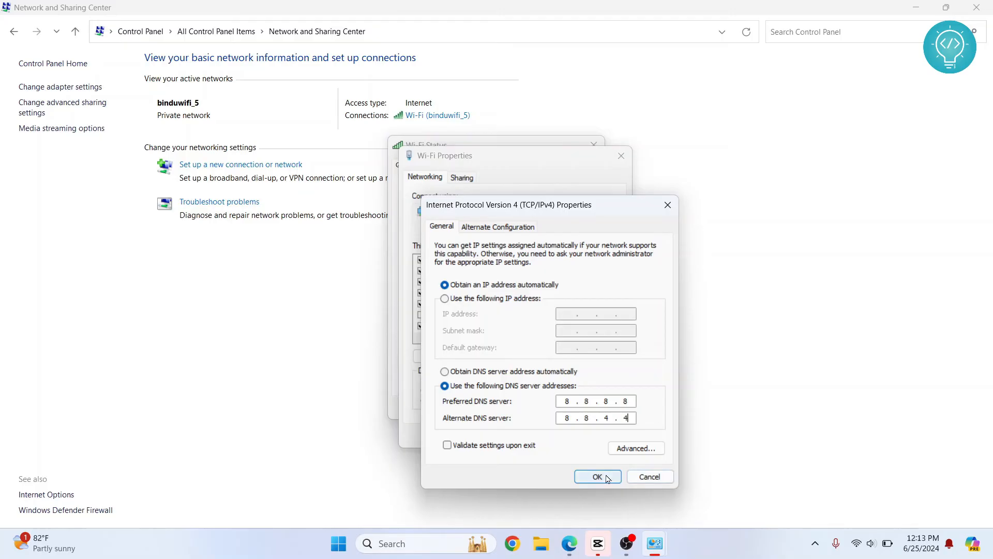
pyautogui.click(596, 476)
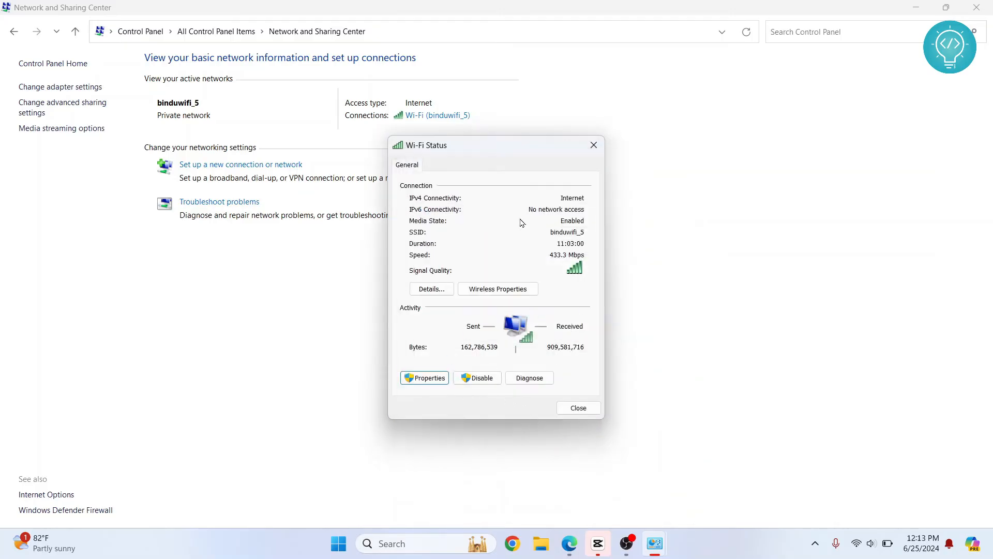
# Verify IPv4 DNS Servers 8.8.8.8 and 8.8.4.4 in Network Connection Details, close the Wi-Fi dialogs, switch to Edge.
pyautogui.click(430, 289)
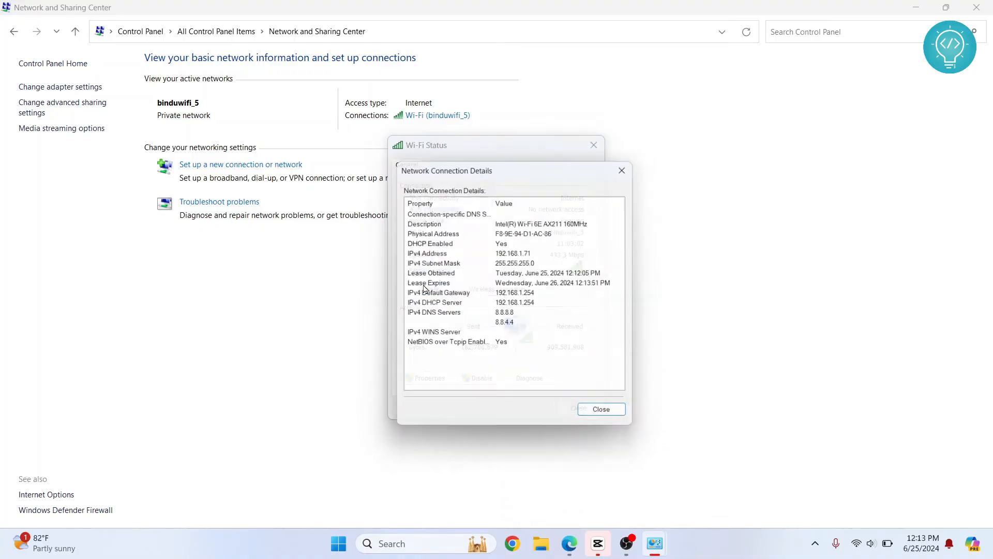
pyautogui.click(433, 315)
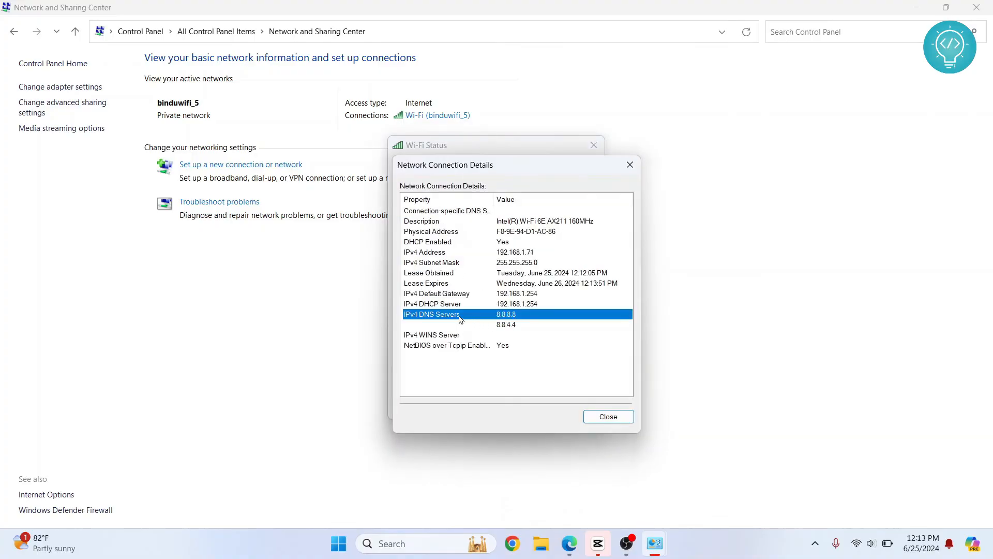
pyautogui.click(506, 324)
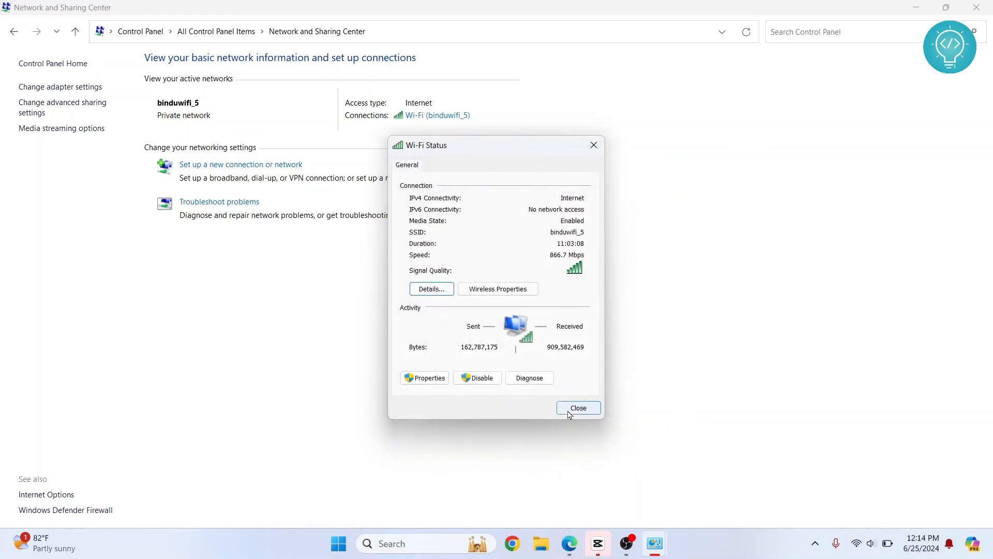
pyautogui.click(577, 407)
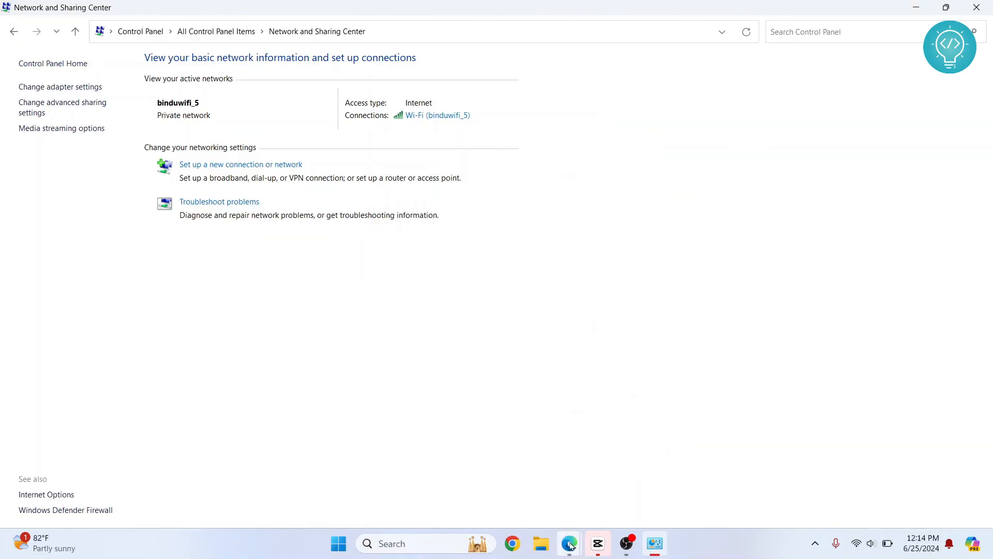
pyautogui.click(568, 543)
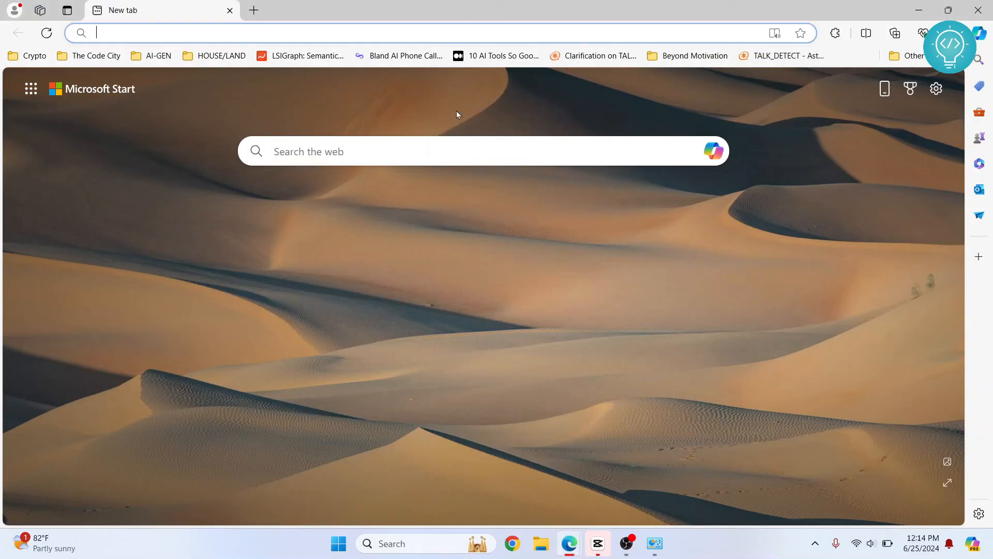